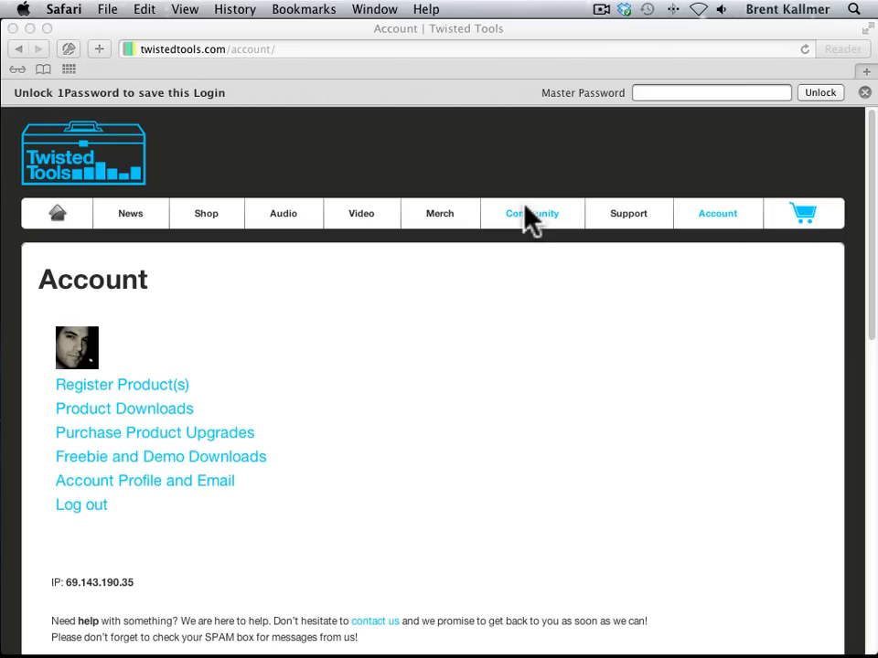
mouse_move(530, 435)
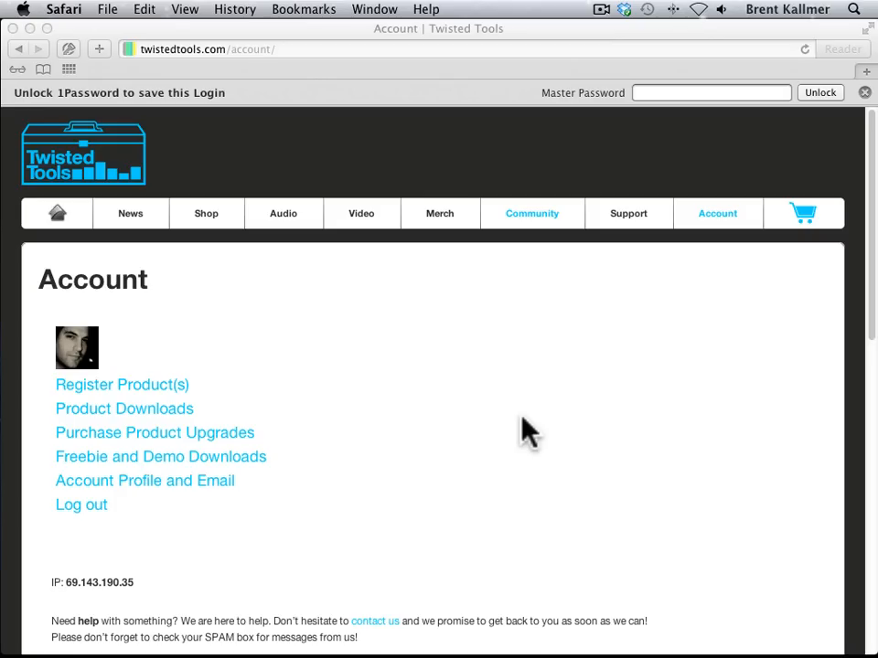
mouse_move(412, 388)
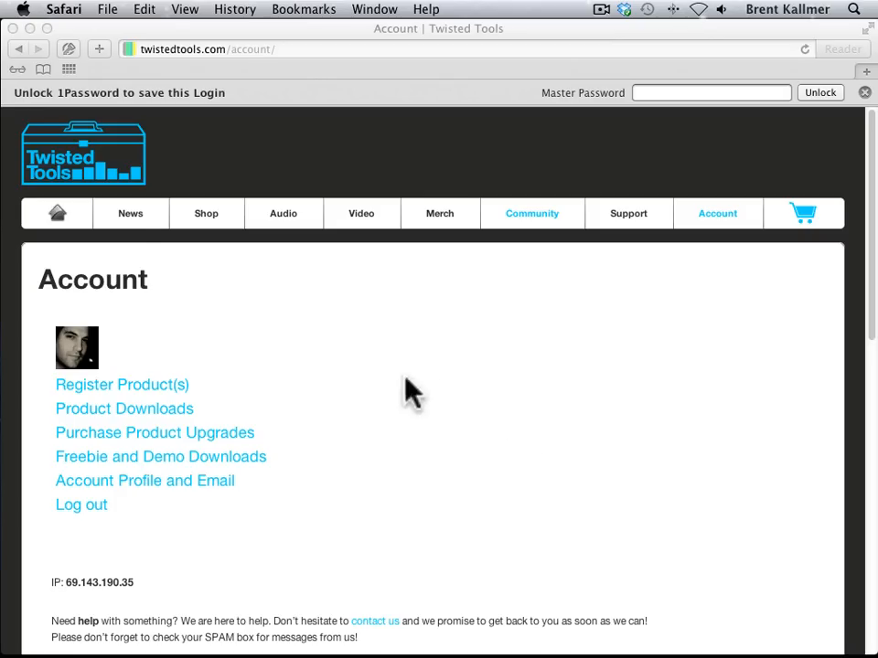
mouse_move(153, 430)
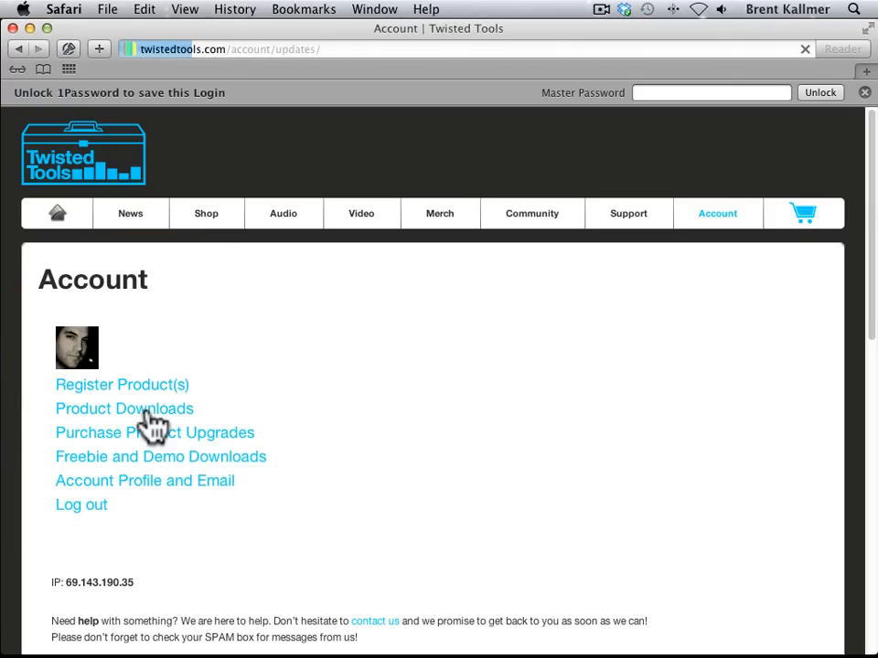
Navigate from Product Downloads to the S-Layer page listing the V1.1.1 complete package.
left_click(124, 410)
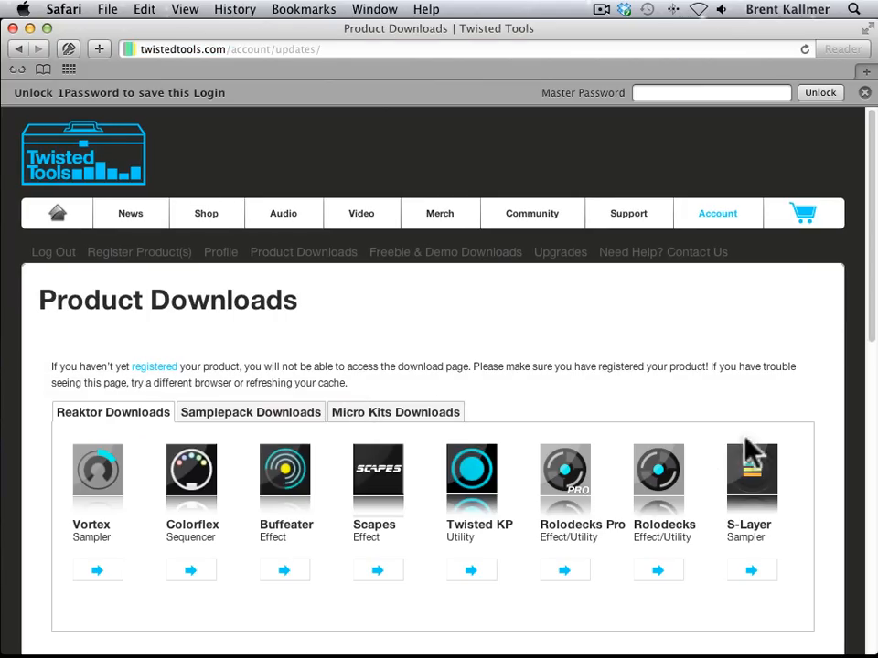
left_click(750, 470)
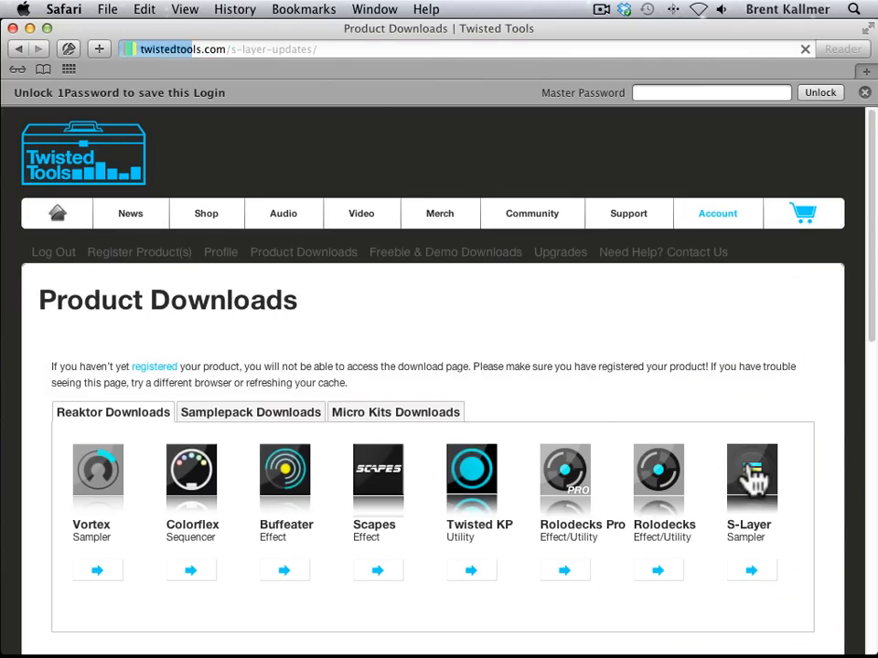
left_click(750, 571)
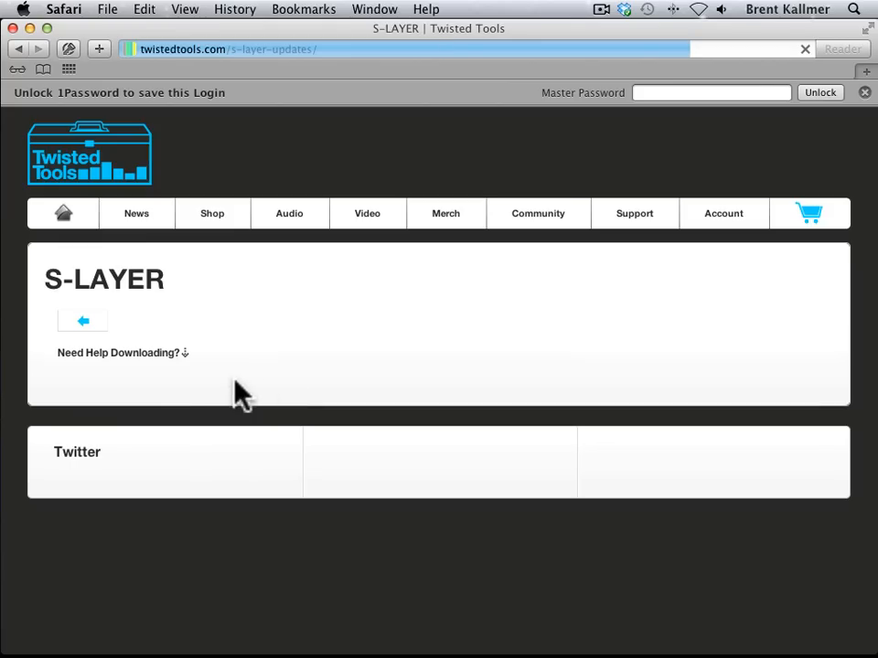
mouse_move(115, 412)
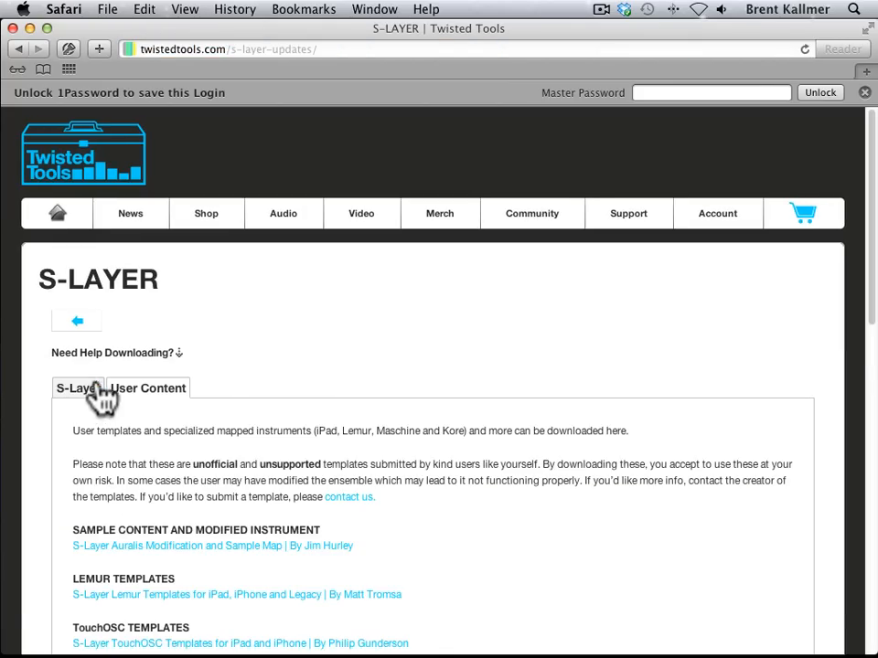
left_click(76, 388)
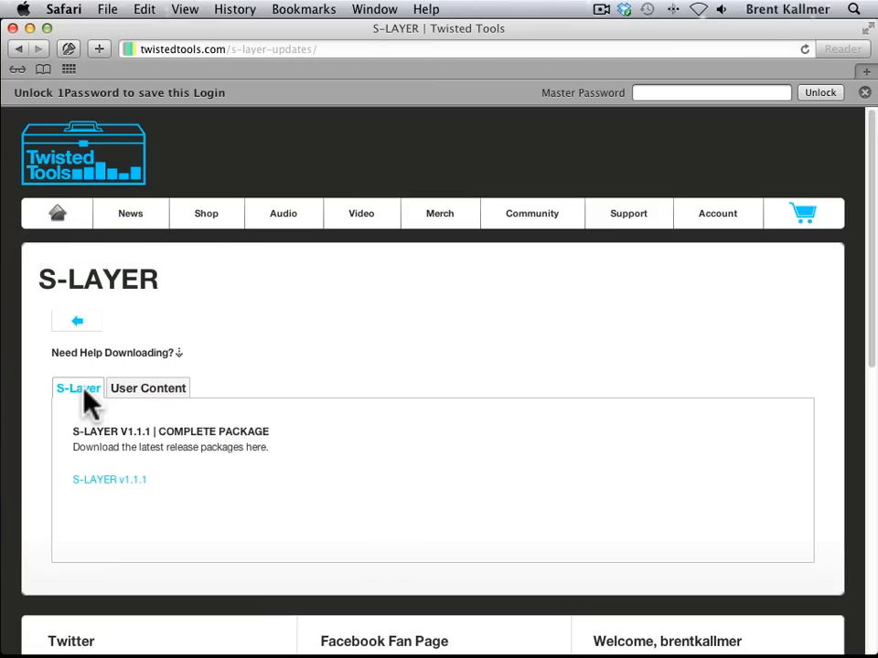
mouse_move(117, 428)
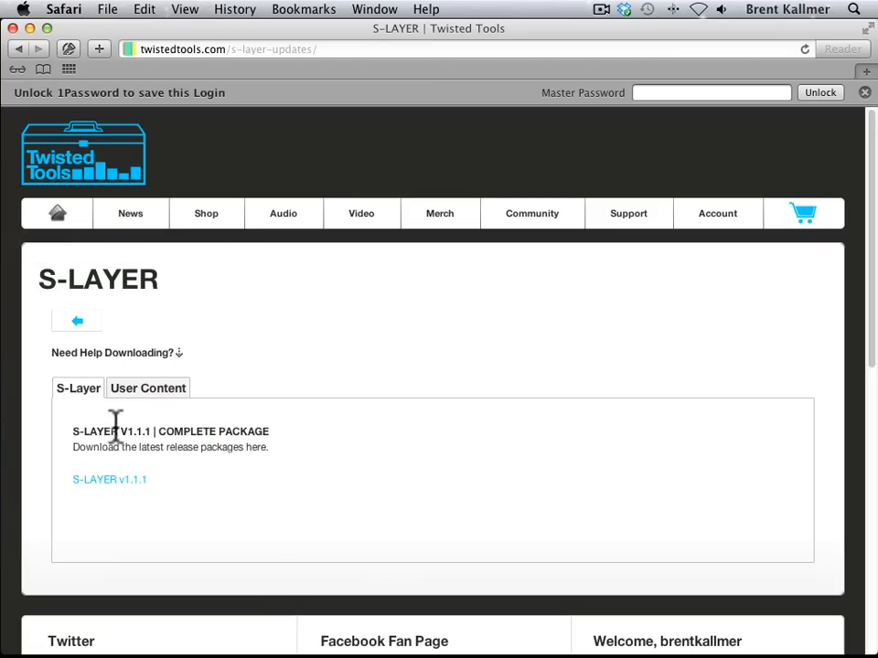
mouse_move(147, 387)
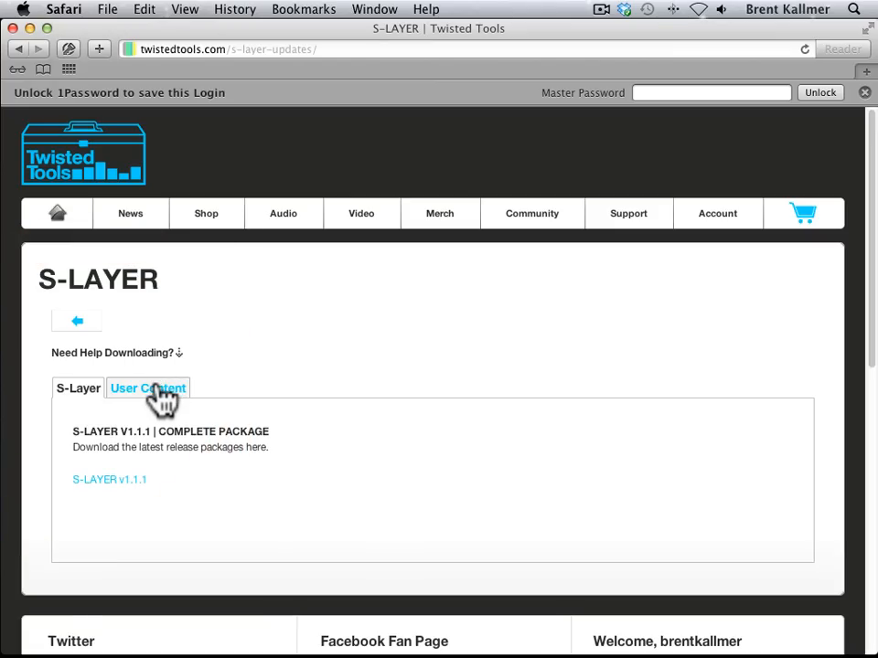
Show the User Content section with the S-tinger Analog map and presets by Digimonk.
left_click(147, 388)
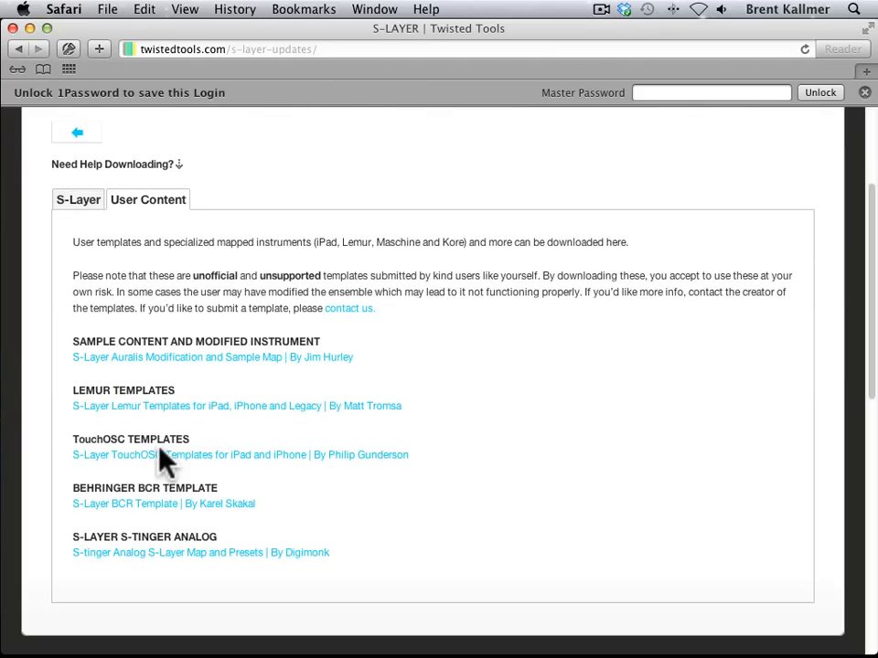
mouse_move(117, 440)
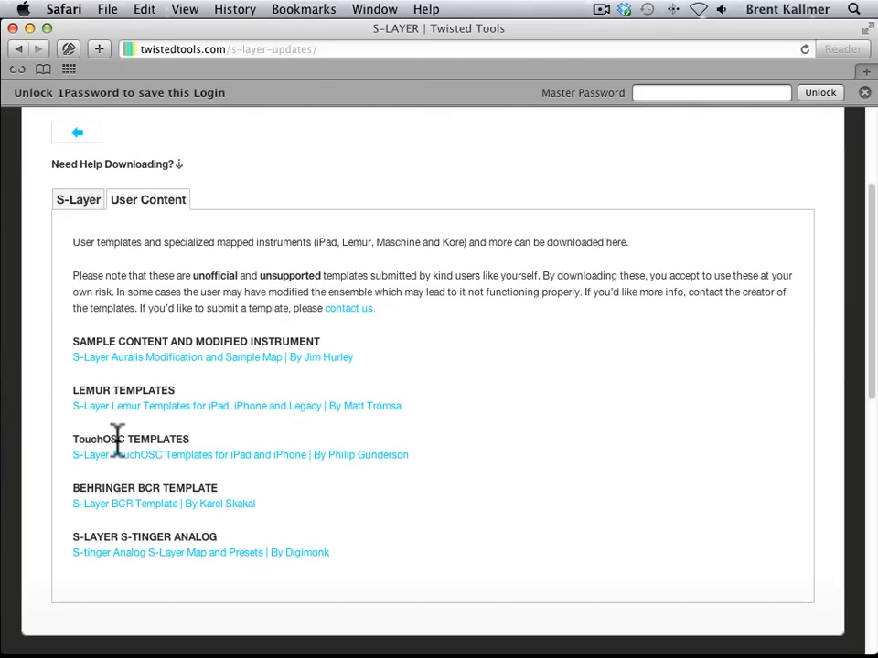
mouse_move(136, 388)
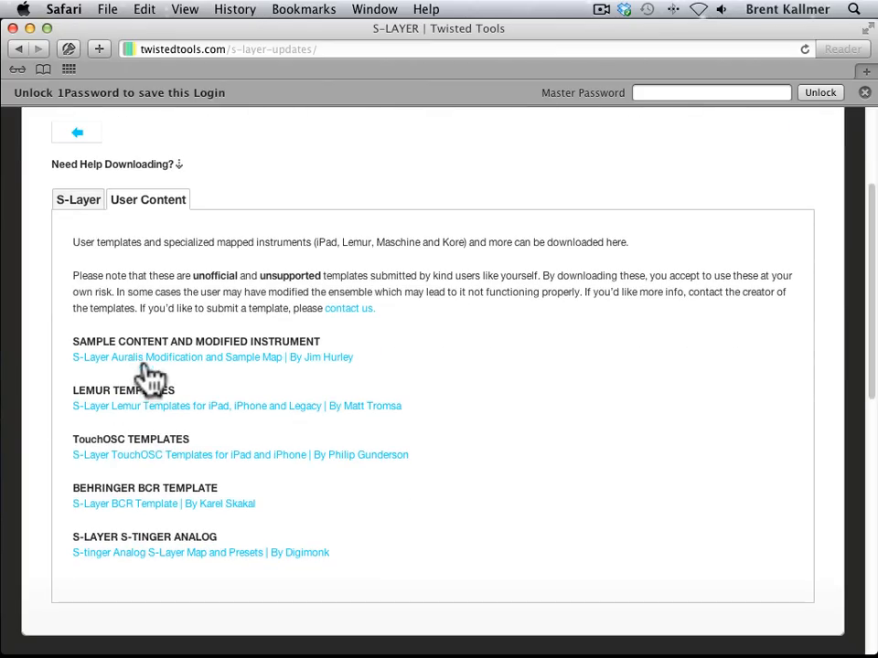
mouse_move(110, 515)
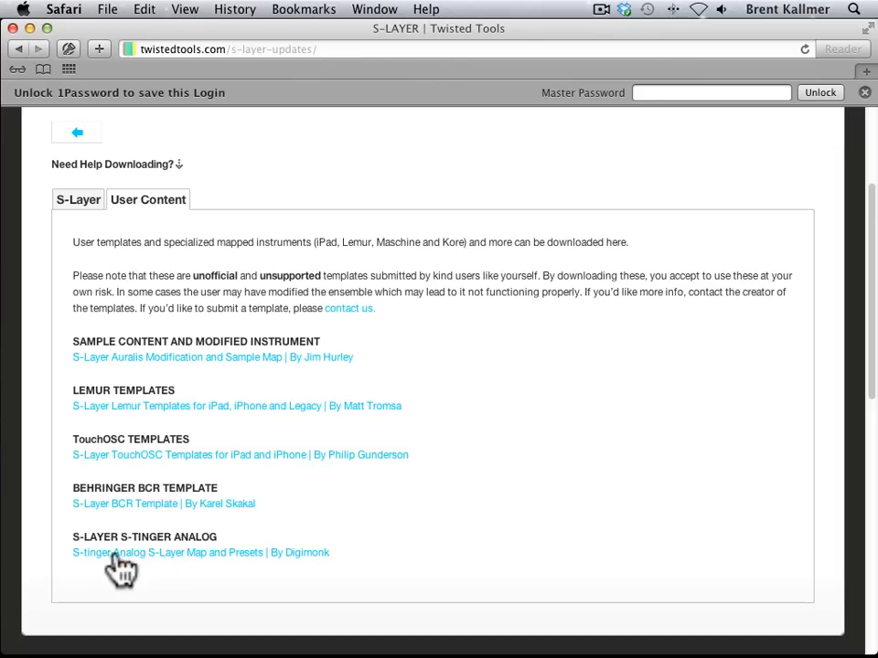
mouse_move(132, 563)
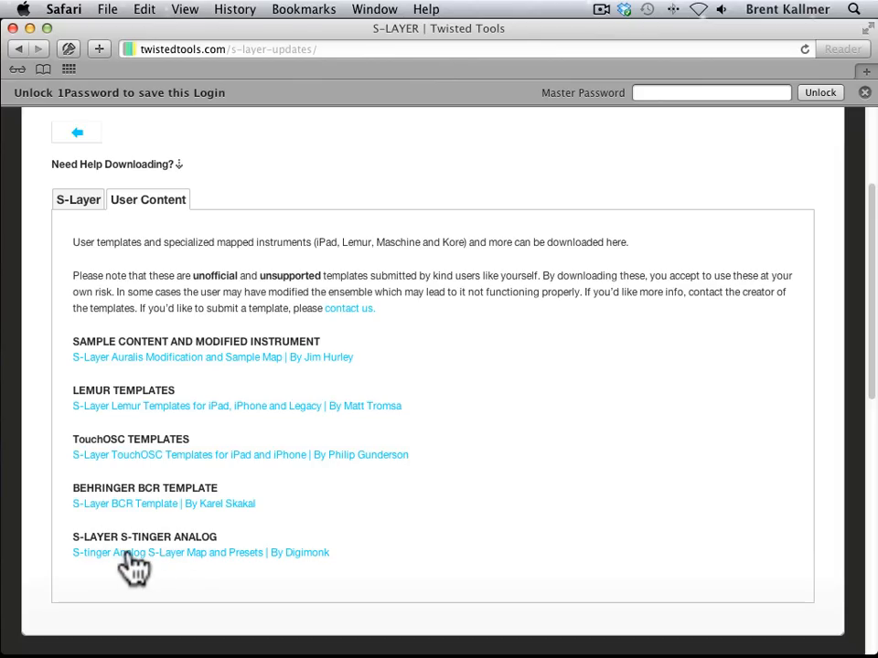
mouse_move(292, 563)
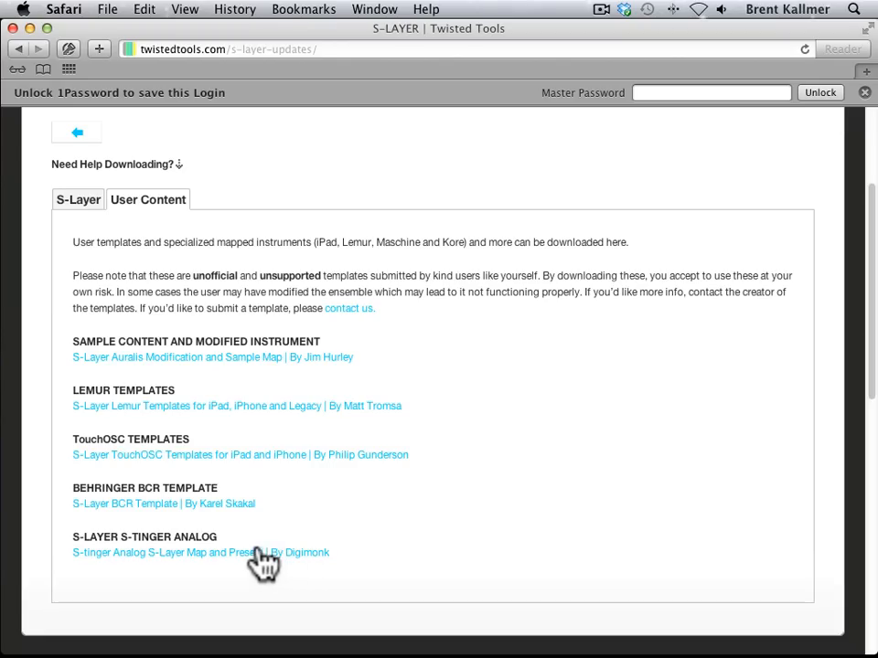
mouse_move(315, 567)
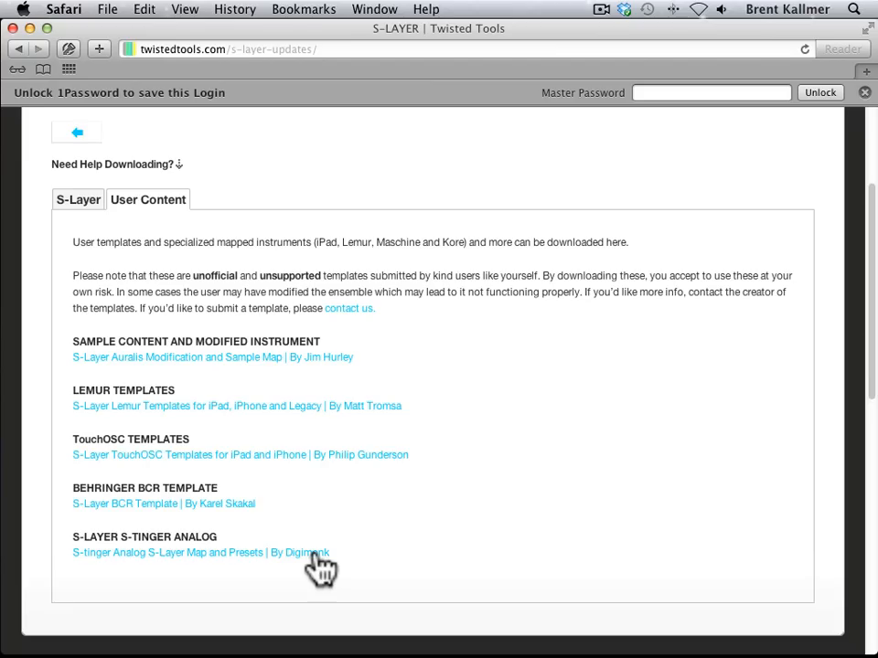
mouse_move(265, 559)
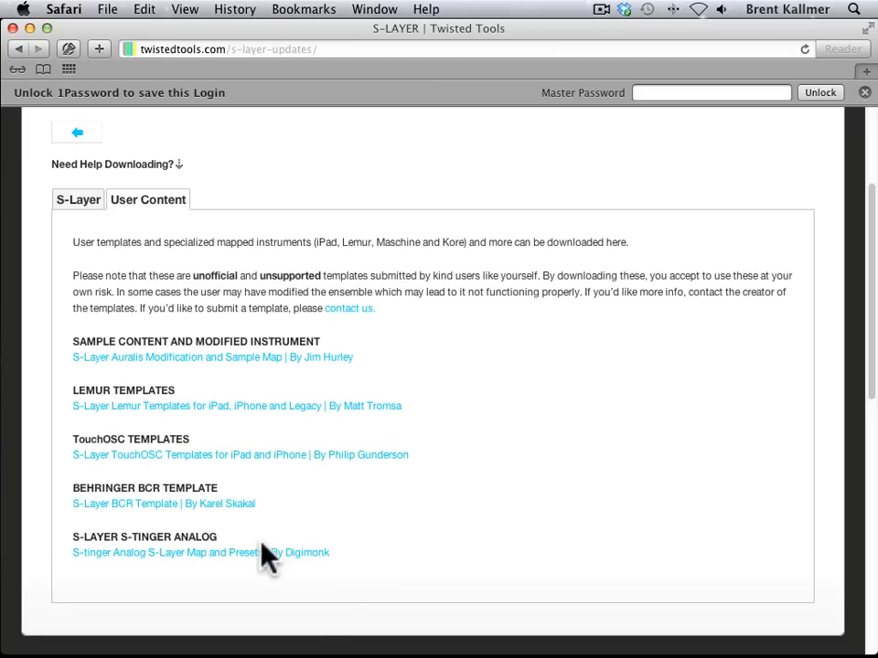
mouse_move(254, 576)
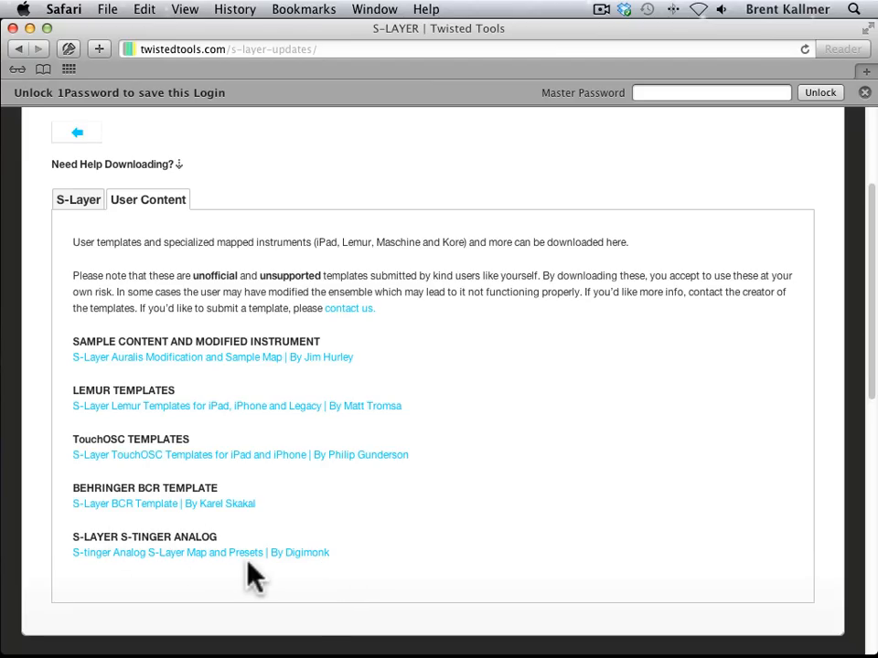
mouse_move(308, 571)
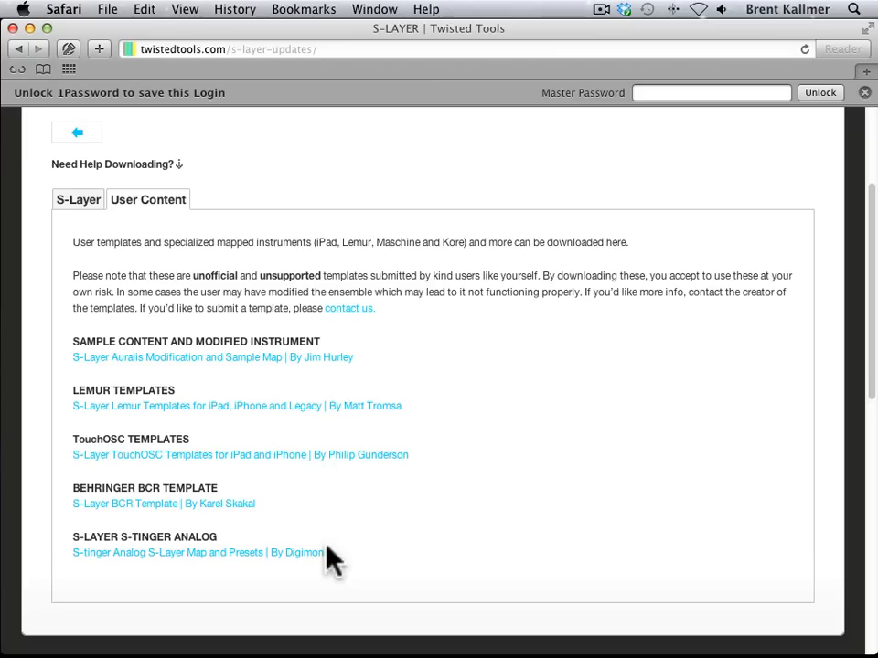
mouse_move(325, 567)
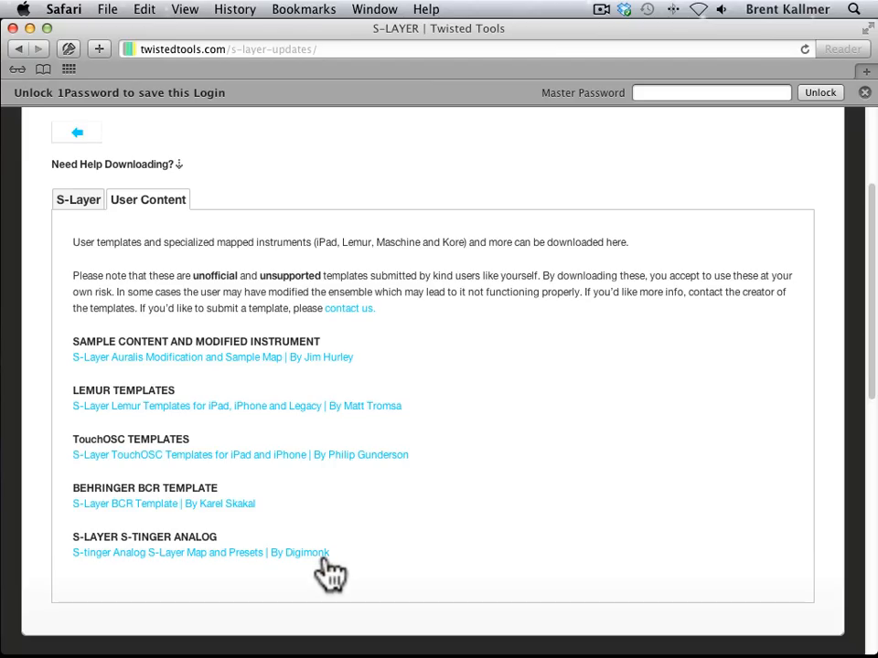
mouse_move(265, 567)
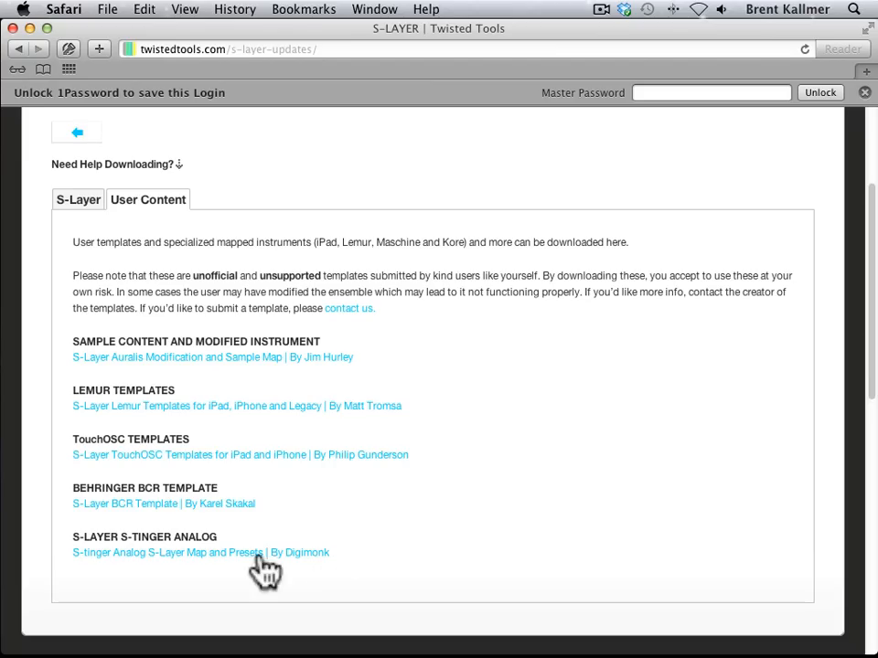
mouse_move(236, 570)
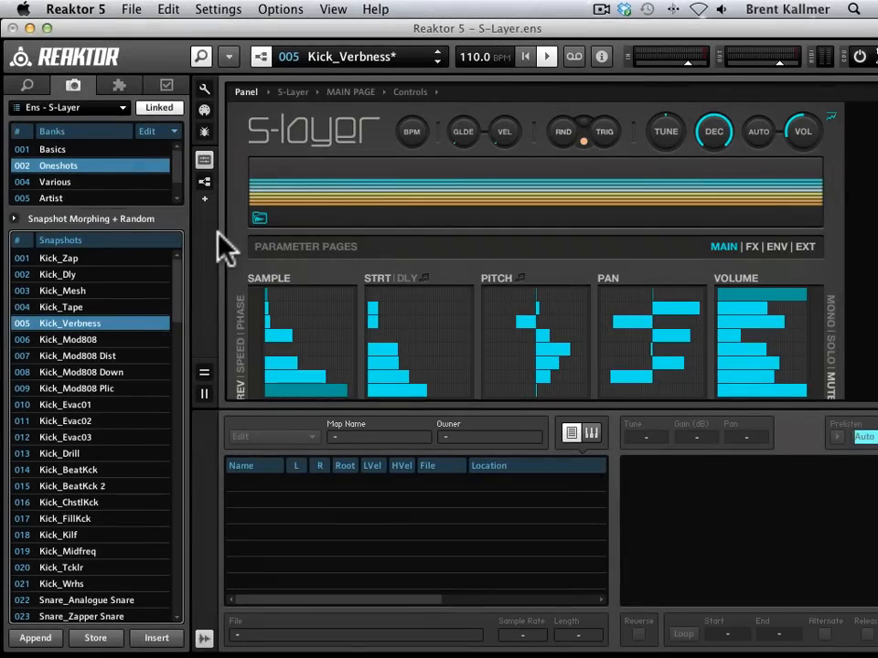
mouse_move(190, 300)
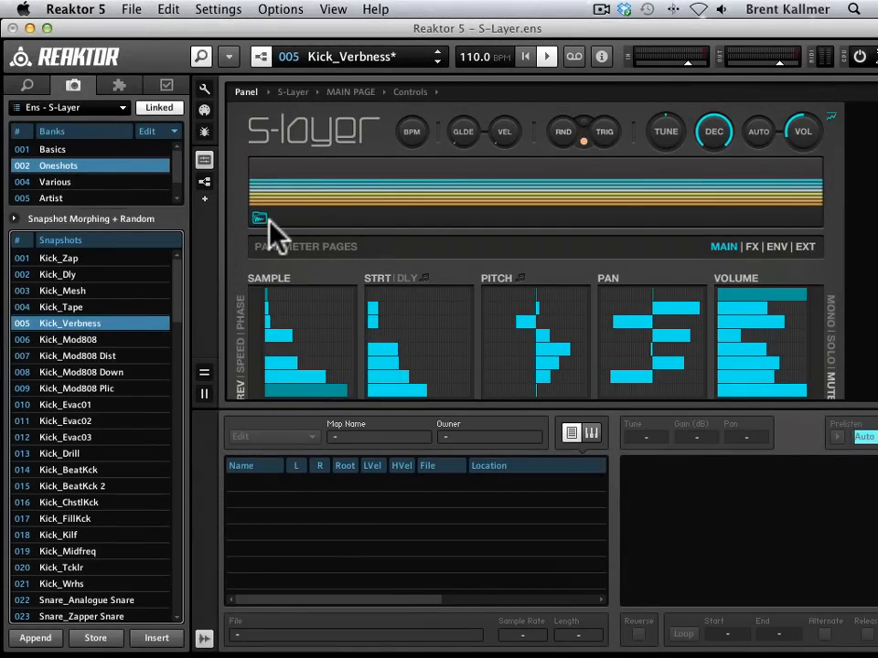
mouse_move(179, 302)
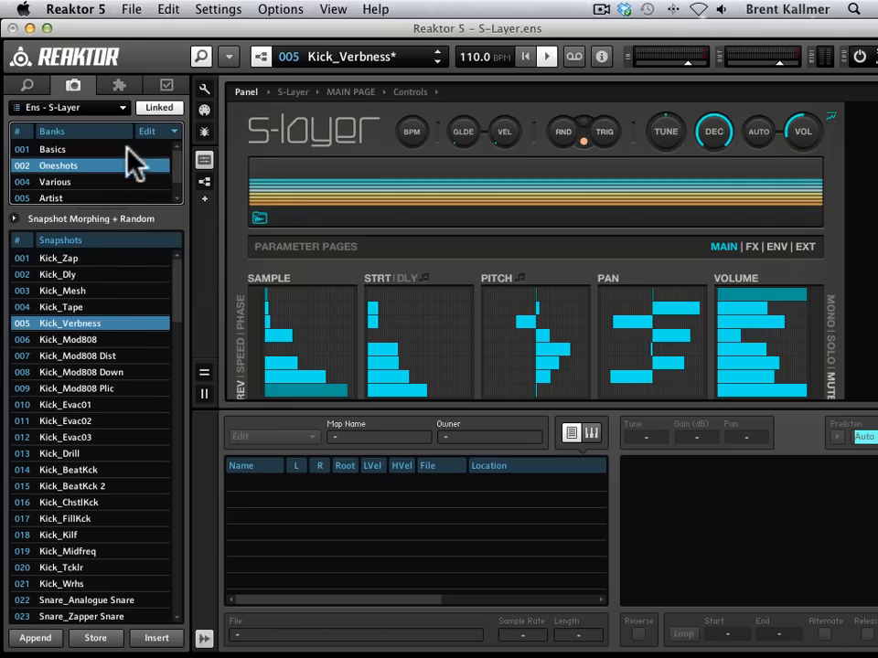
Browse the Basics, Oneshots and User snapshot banks, settling on the Artist bank.
left_click(51, 150)
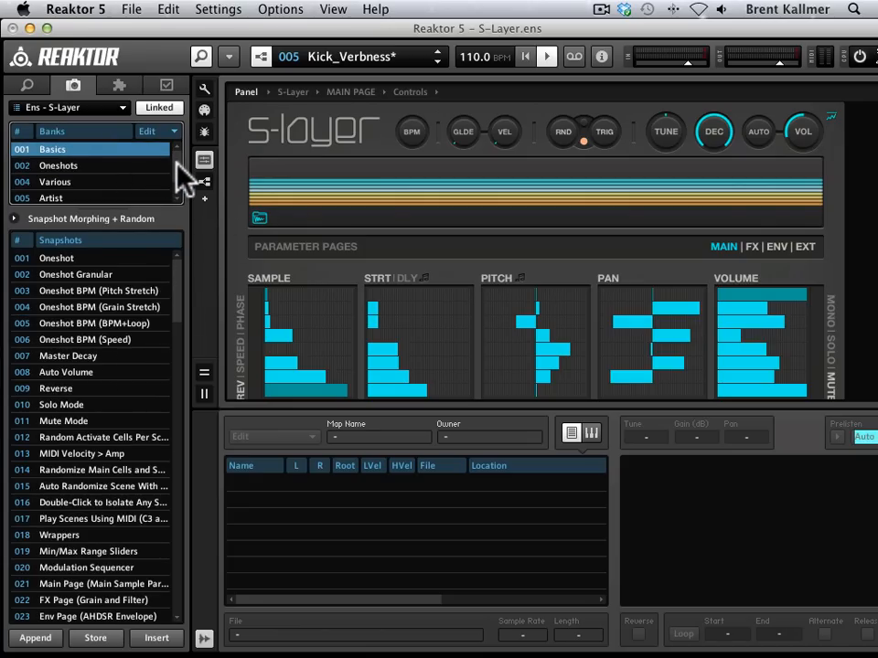
left_click(59, 165)
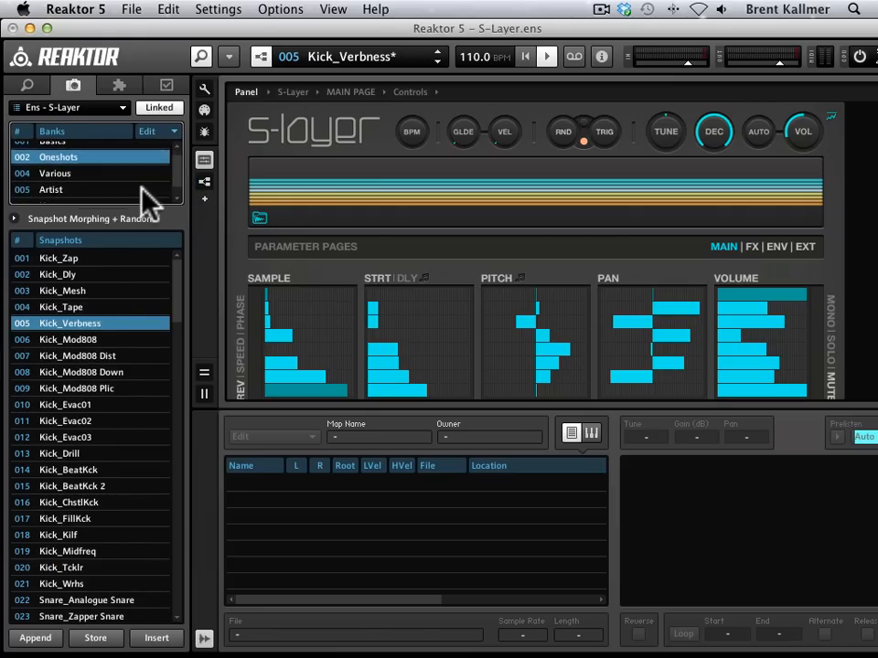
left_click(51, 189)
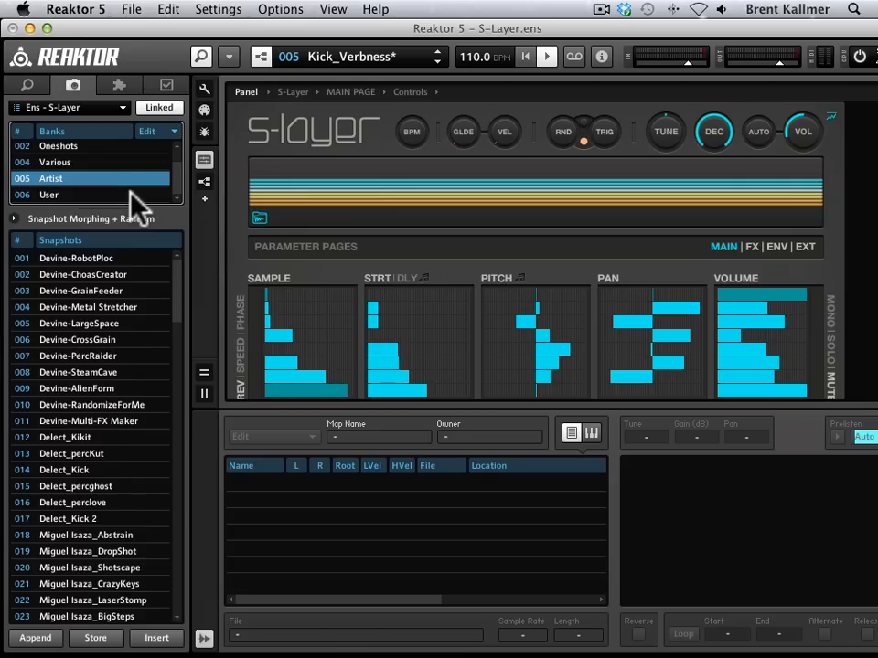
left_click(48, 194)
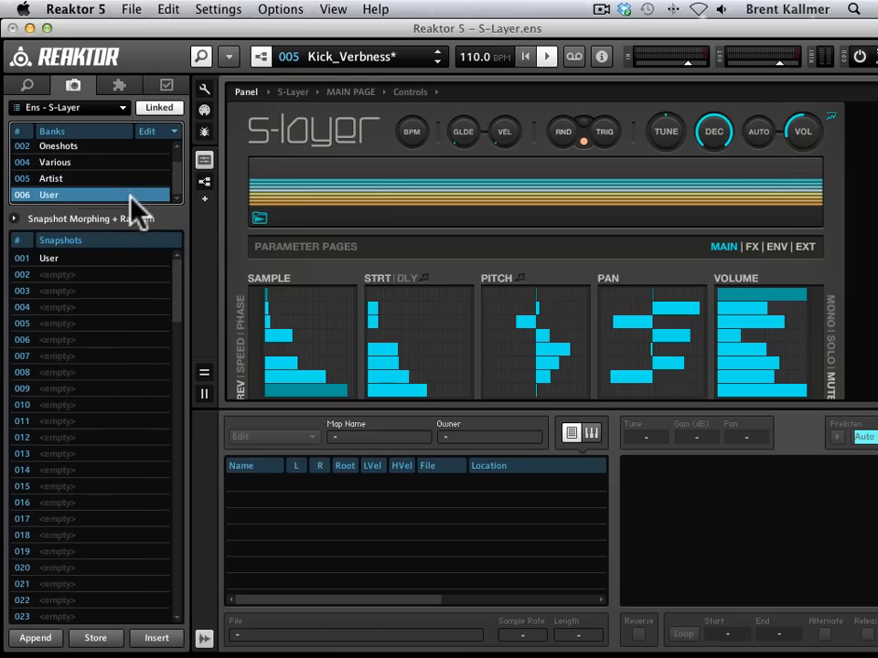
left_click(51, 179)
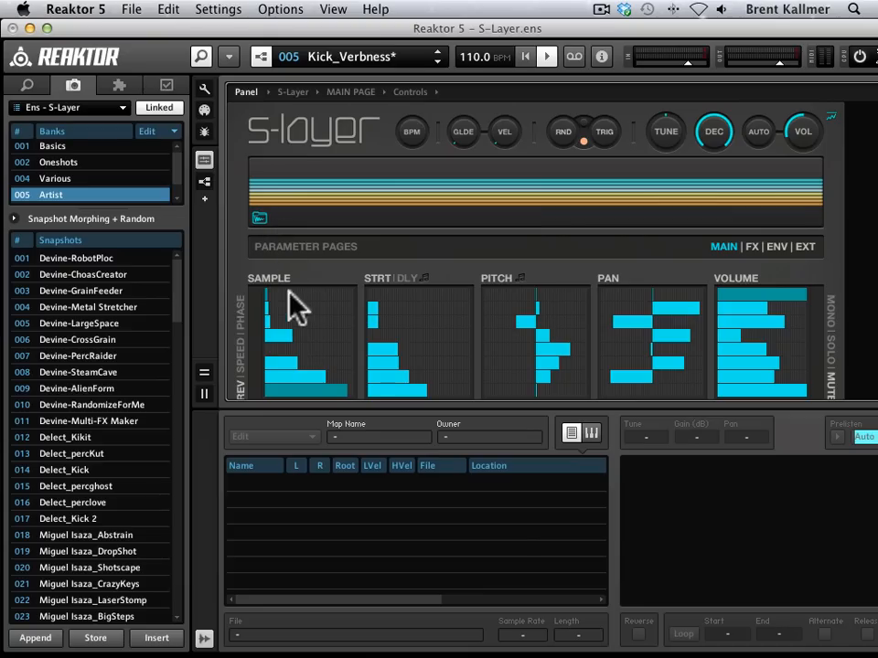
mouse_move(99, 387)
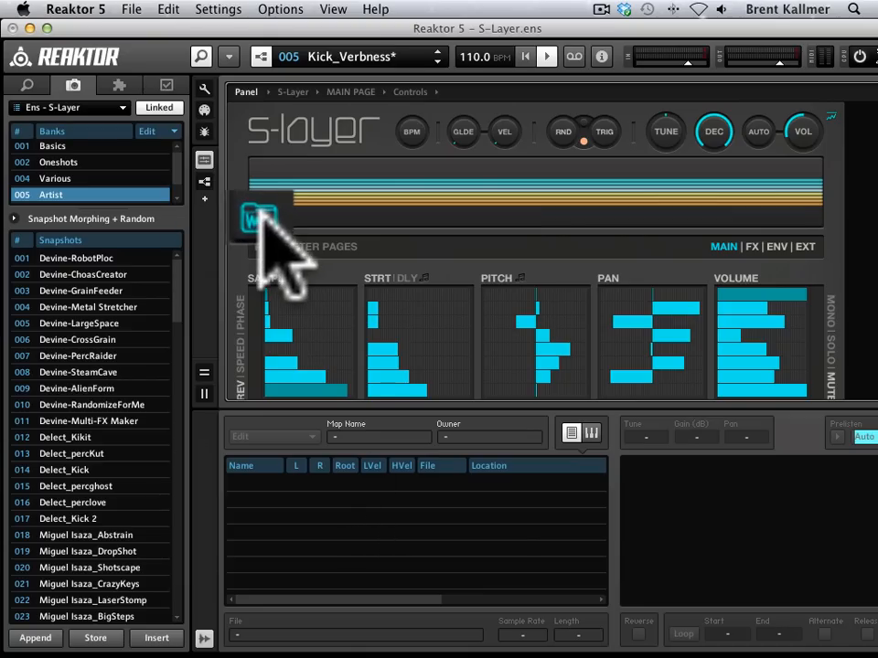
Bring up the sample map options on the S-Layer sample display showing s-layer.map.
right_click(260, 220)
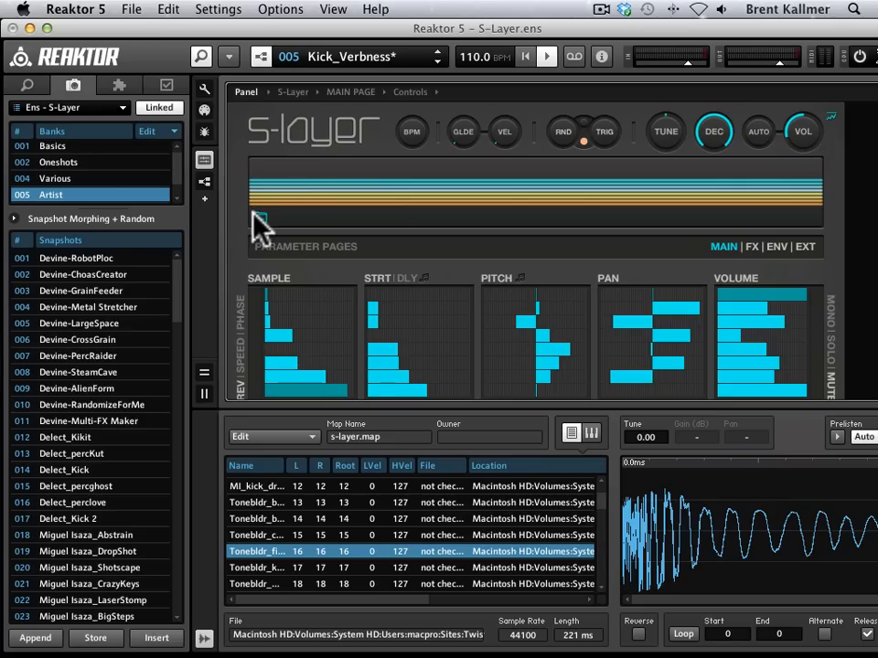
right_click(260, 223)
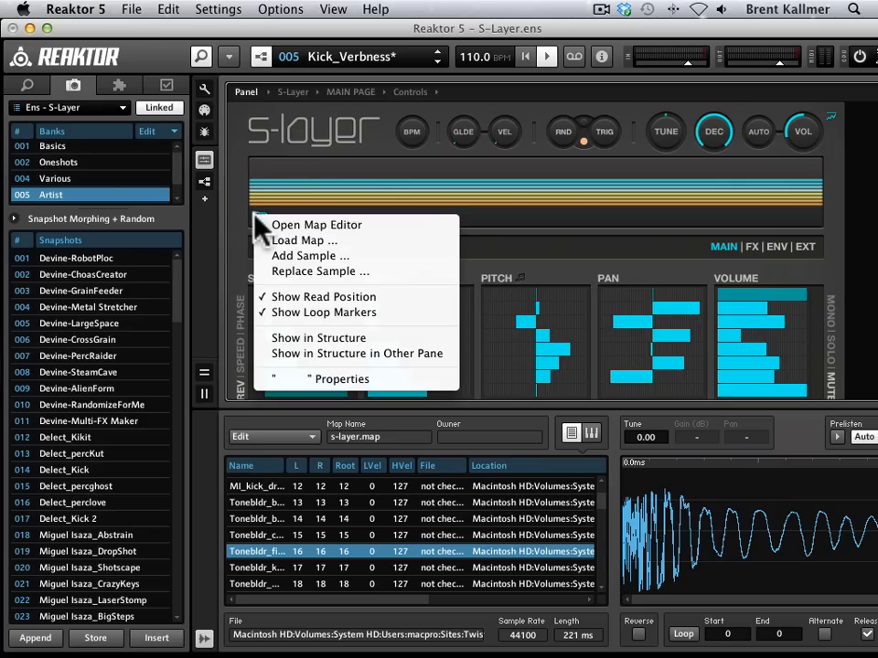
Load the S-tinger Analog.map sample map into S-Layer via Load Map.
left_click(304, 241)
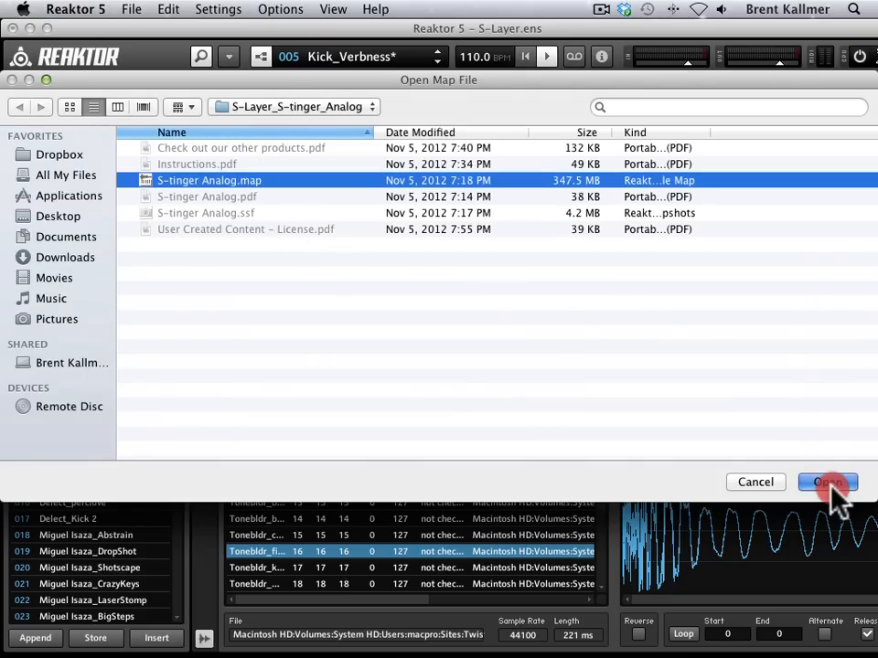
left_click(825, 482)
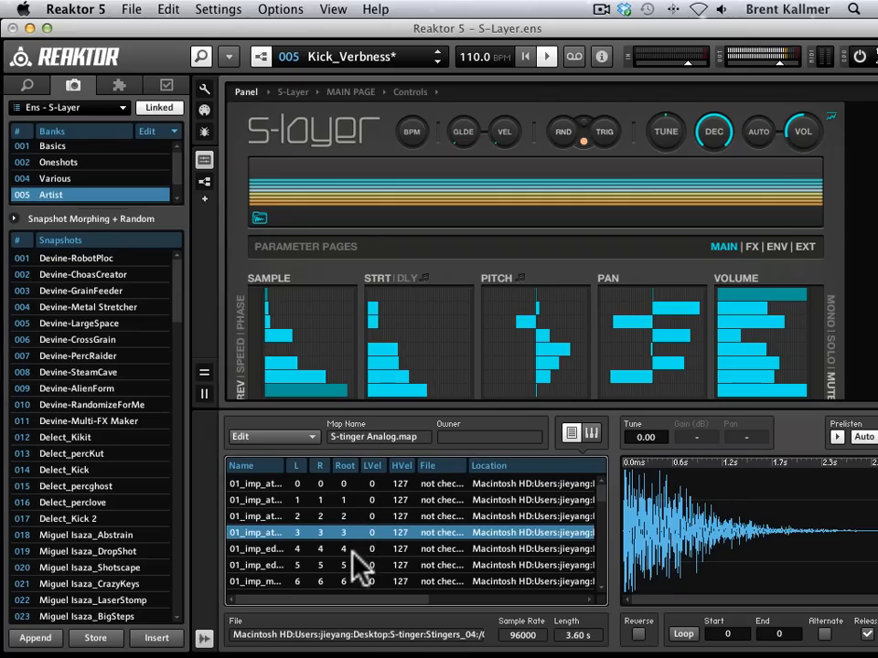
Scroll through the S-tinger Analog map table to review its samples and waveforms.
scroll("down", 3)
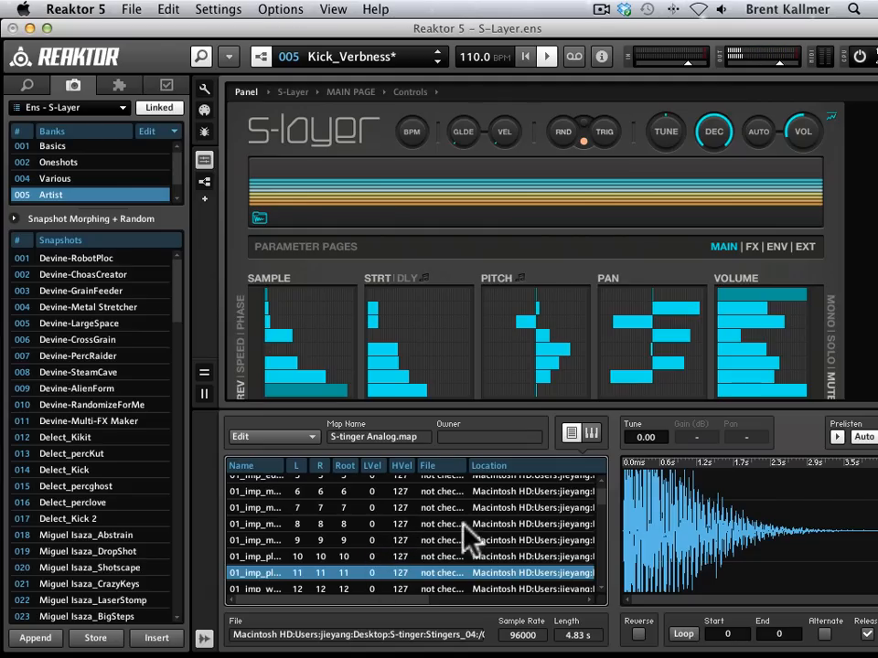
scroll("up", 3)
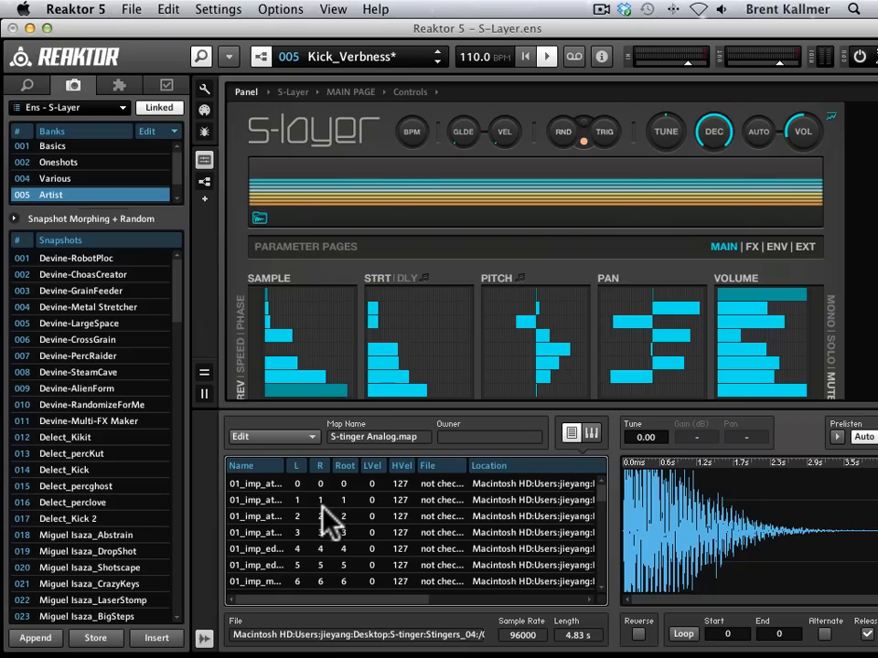
mouse_move(326, 530)
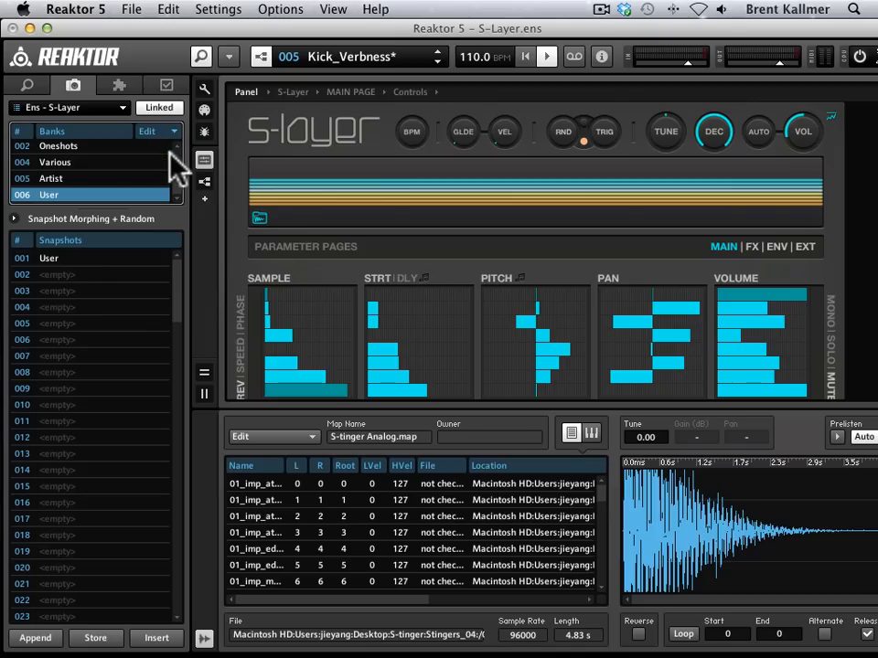
Open the Banks Edit menu to load a snapshot bank from the S-tinger Analog folder.
left_click(146, 132)
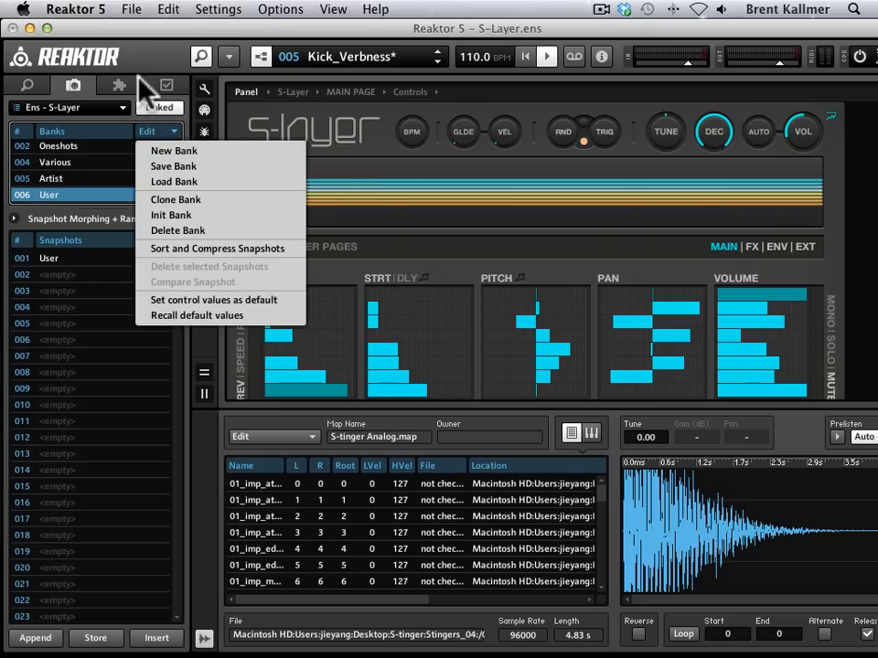
mouse_move(165, 150)
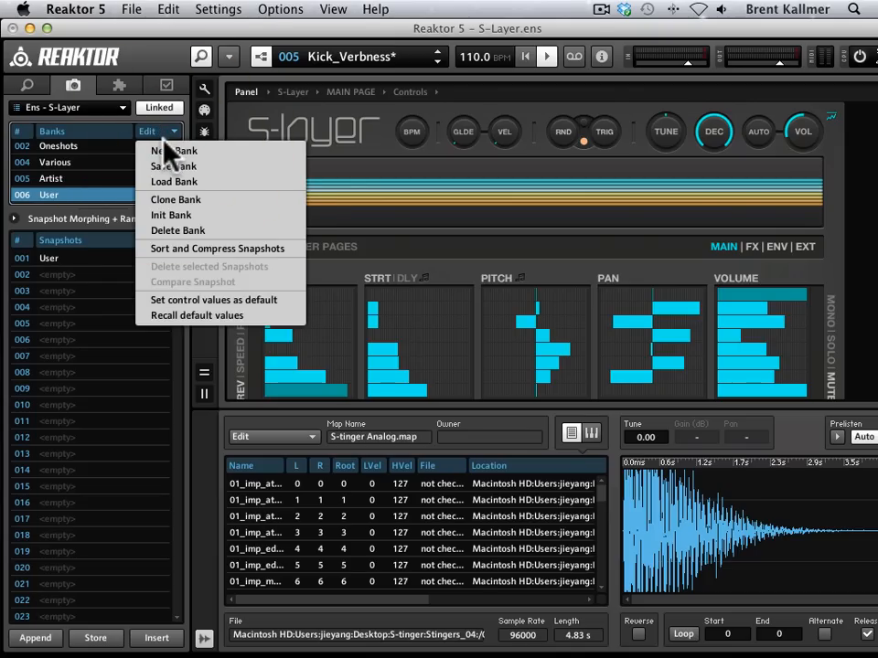
mouse_move(183, 150)
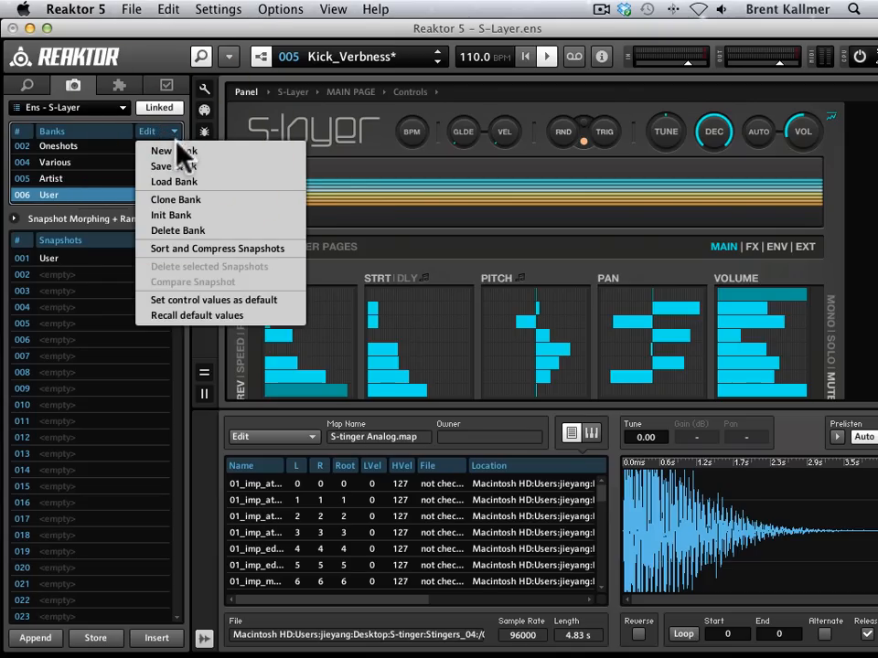
mouse_move(92, 200)
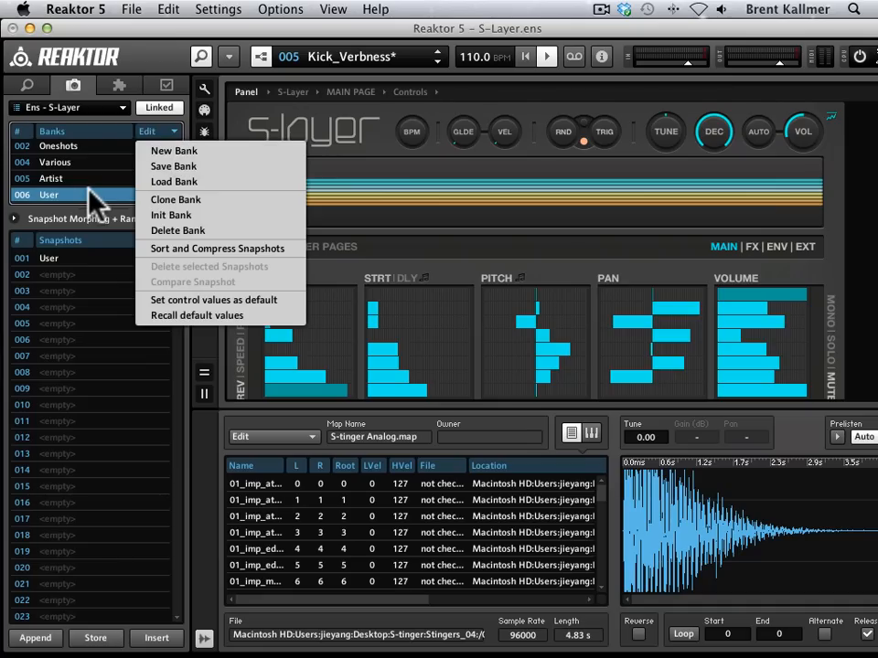
mouse_move(183, 216)
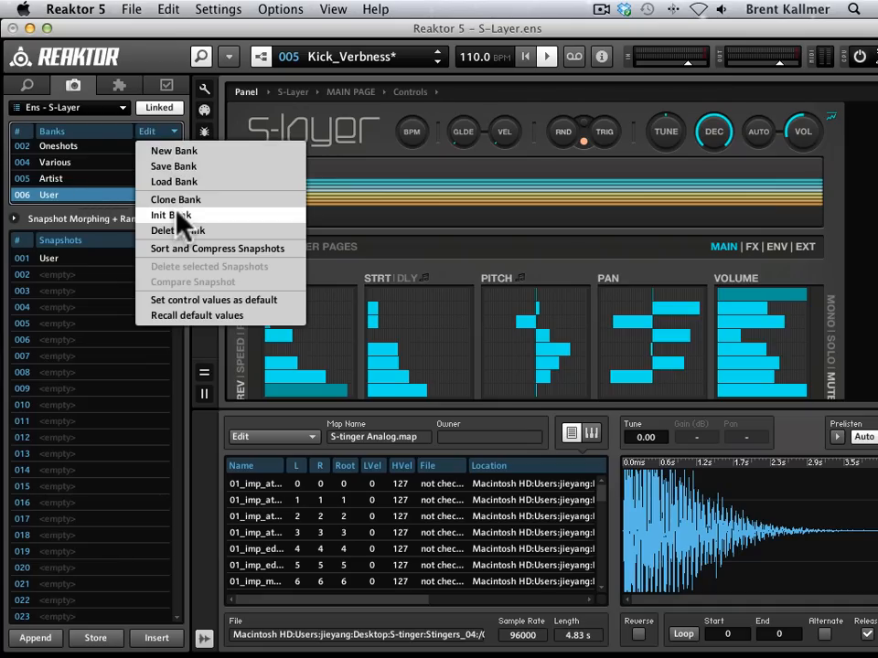
mouse_move(82, 179)
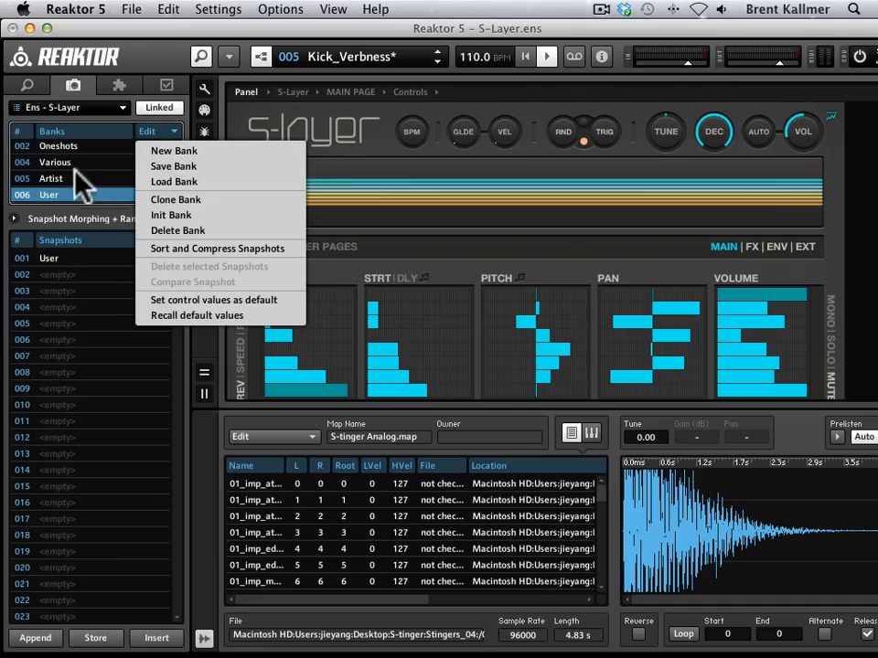
mouse_move(100, 211)
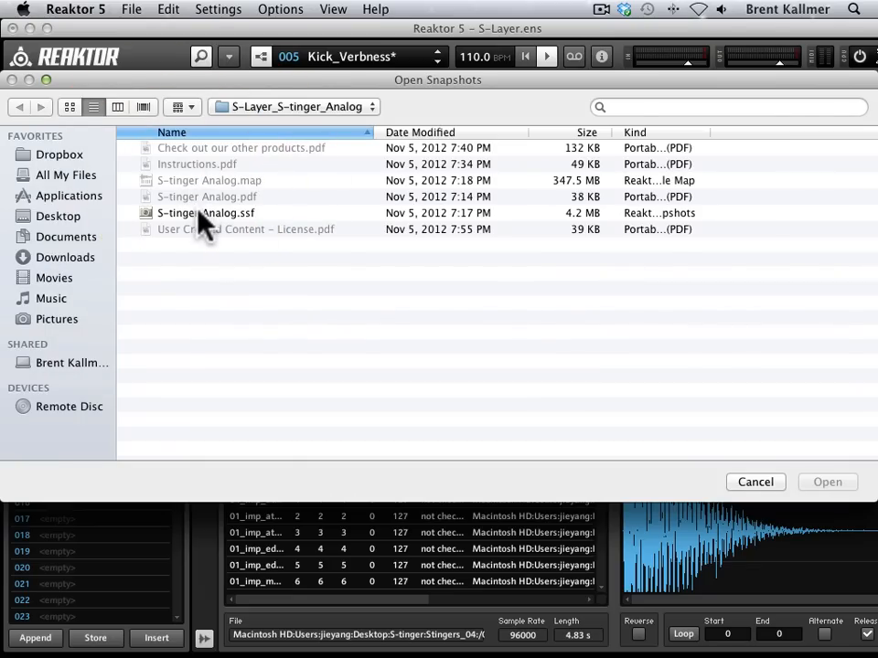
Load S-tinger Analog.ssf so the user bank fills with snapshots like Blow away and default dry.
left_click(204, 212)
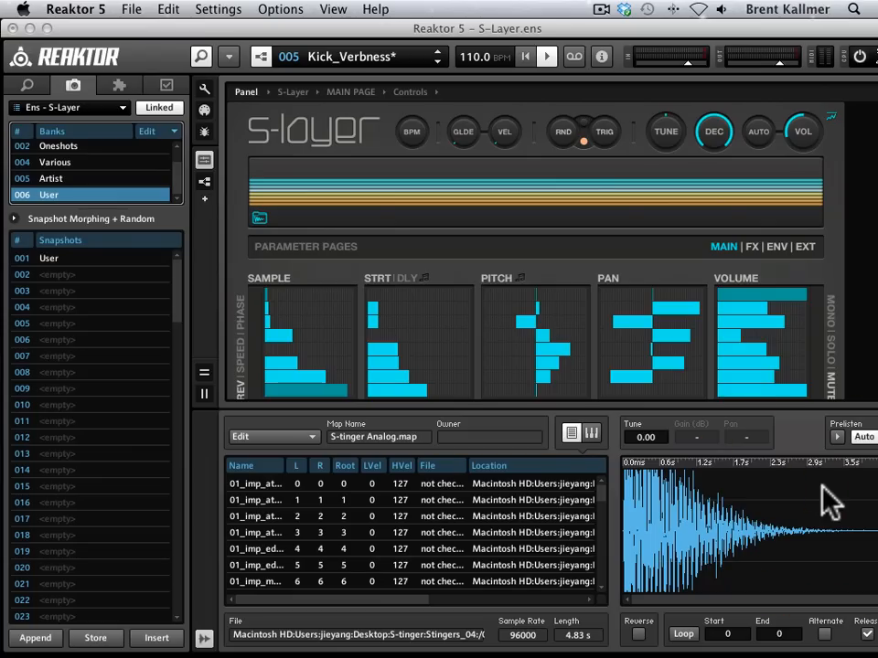
left_click(71, 194)
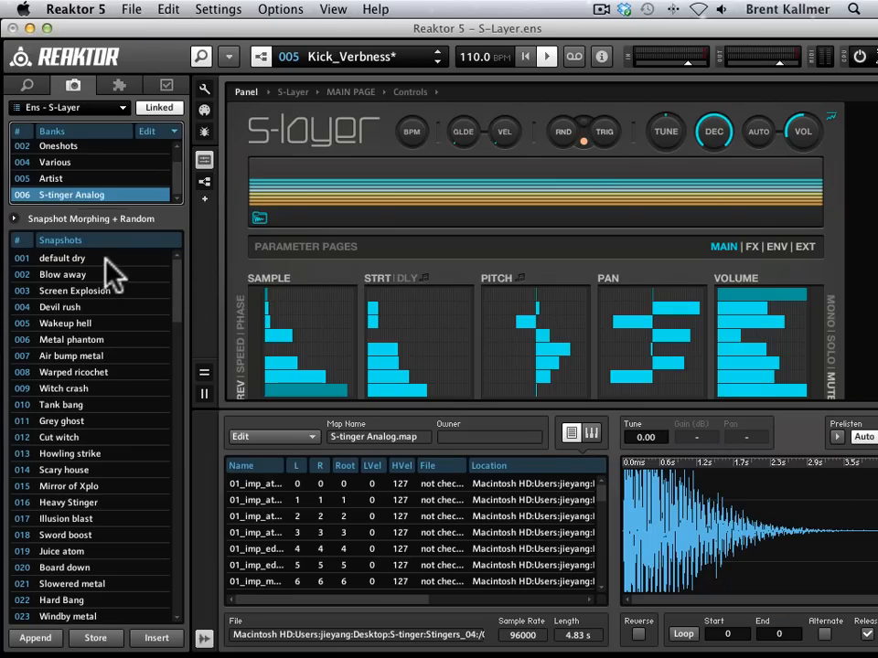
mouse_move(108, 315)
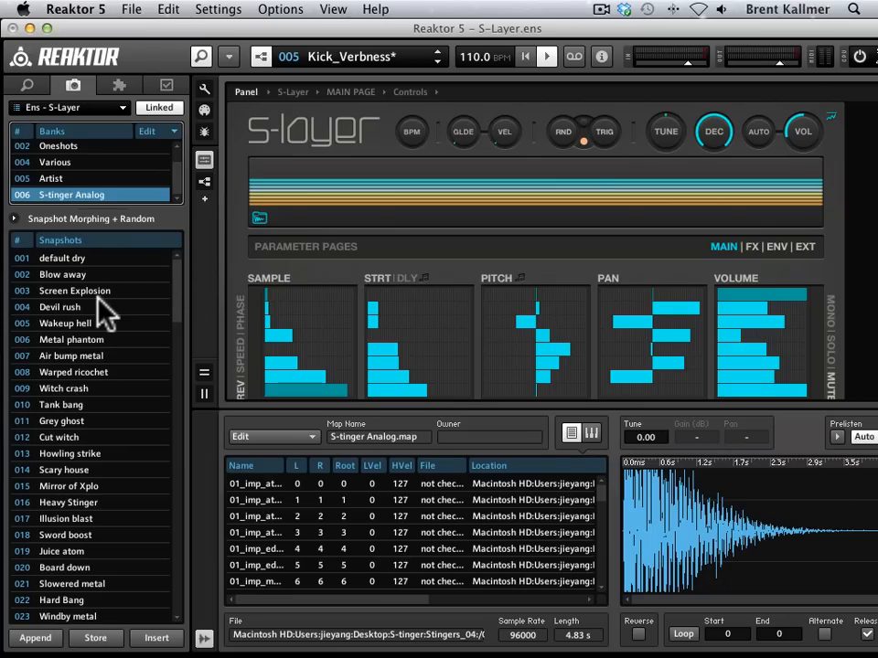
mouse_move(82, 384)
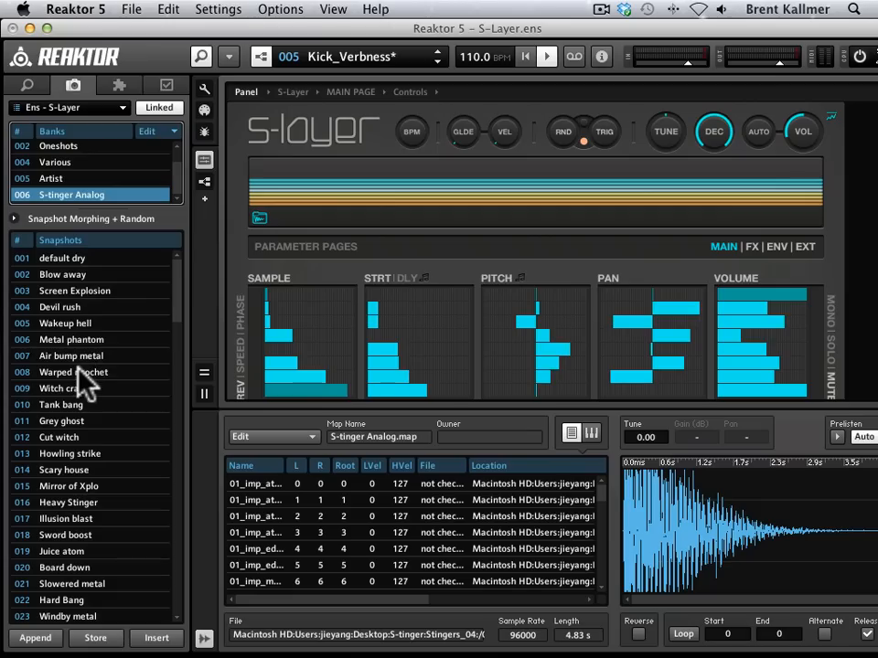
Audition the Grey ghost, meatloff and Faint flash snapshots, leaving Faint flash loaded.
left_click(73, 373)
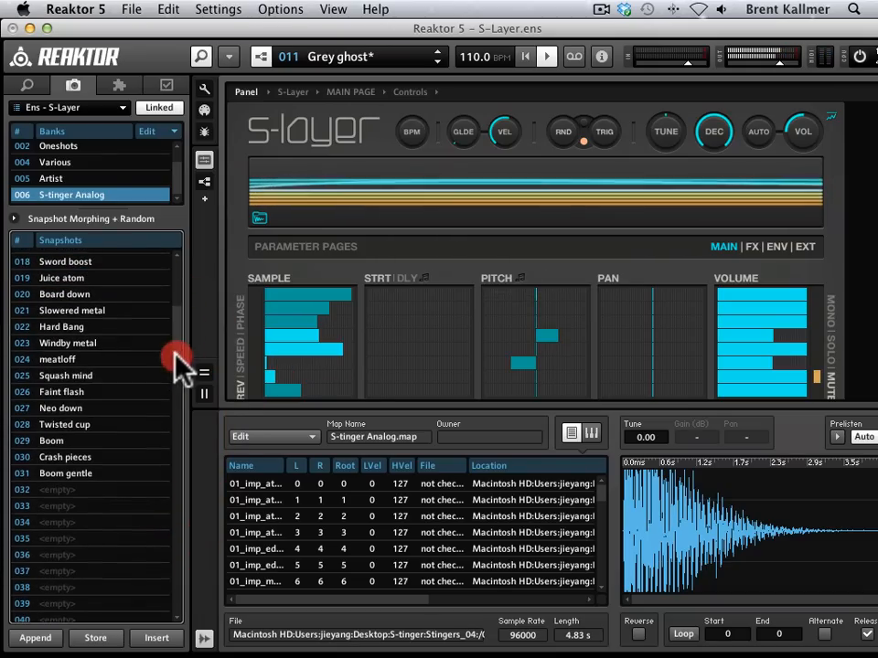
left_click(57, 359)
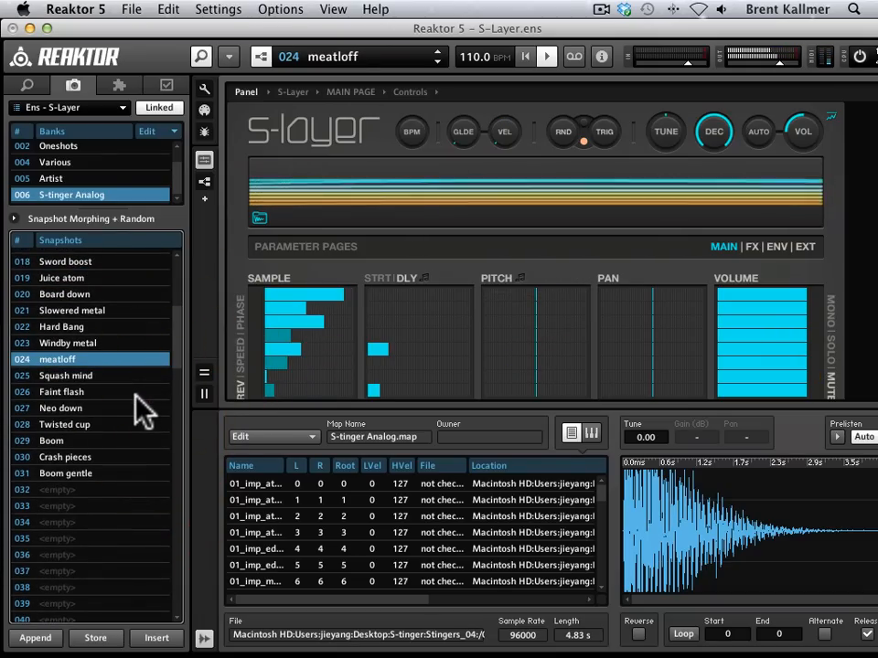
left_click(62, 391)
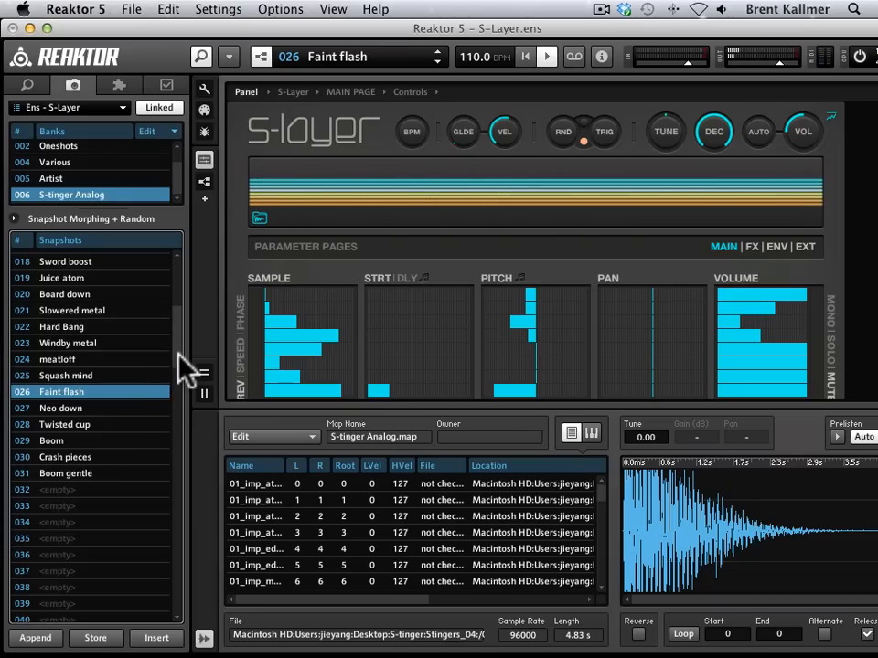
scroll("up", 3)
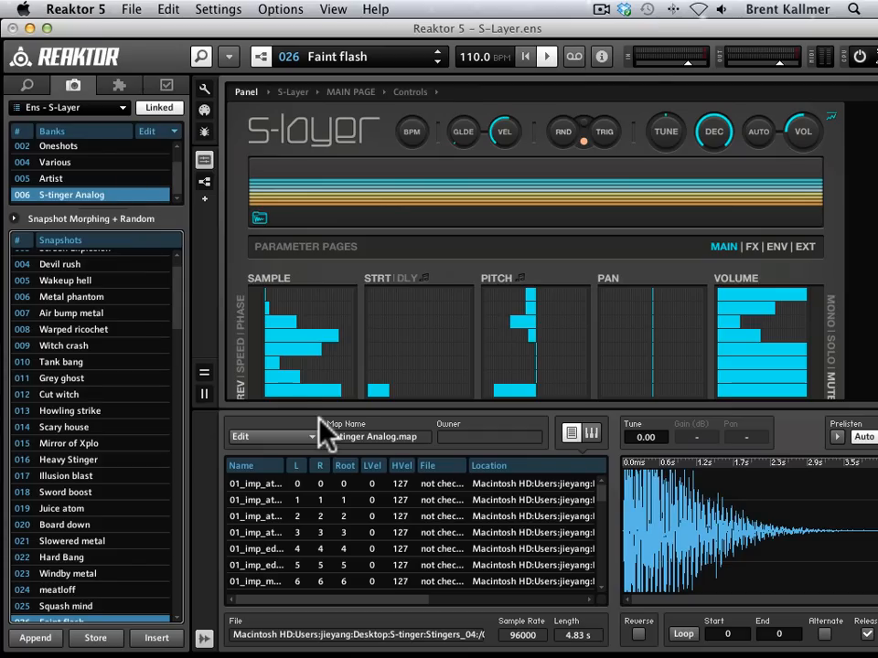
mouse_move(150, 219)
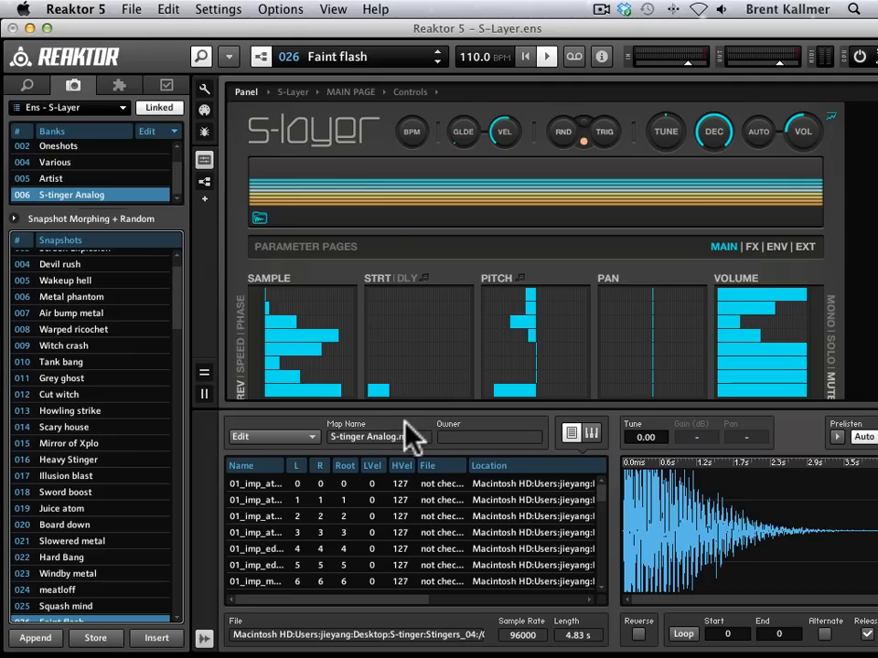
mouse_move(420, 444)
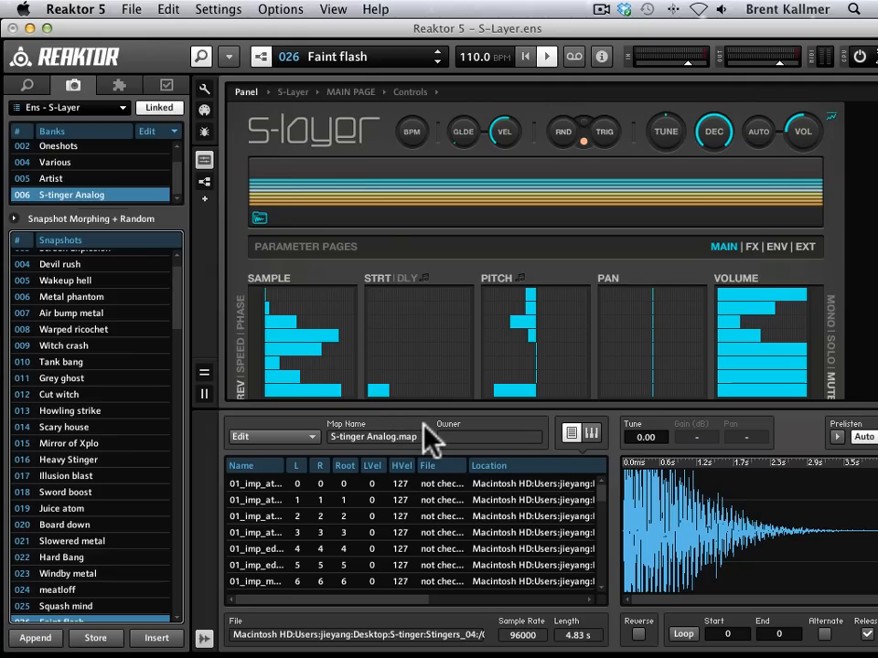
mouse_move(234, 315)
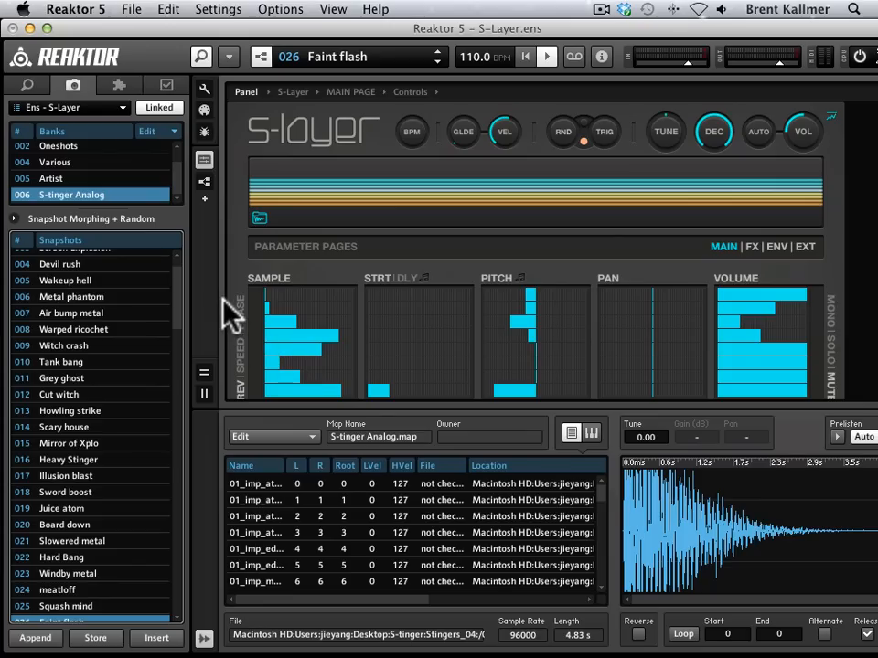